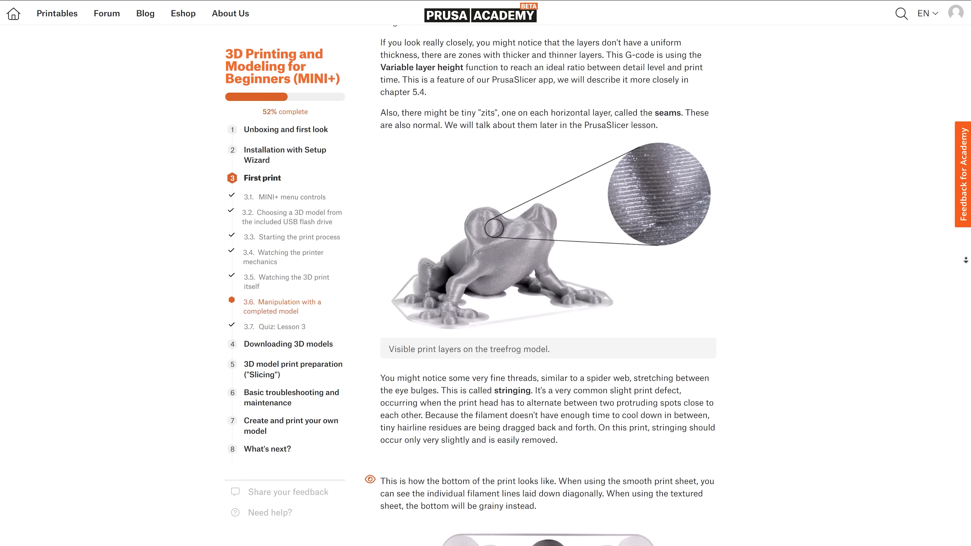
# Scroll through the beginners lesson and the Multiple assembled parts lesson of Design Principles
pyautogui.scroll(-3)
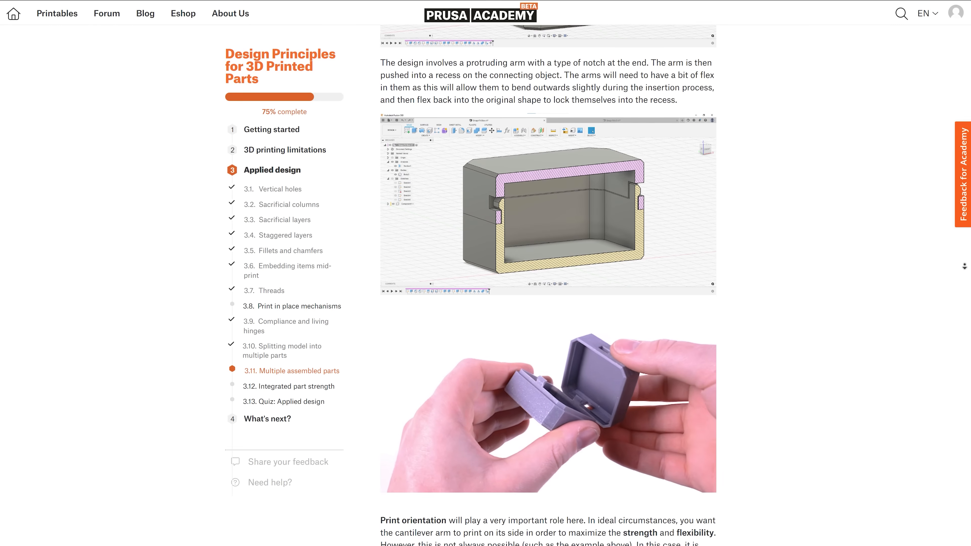
pyautogui.scroll(-3)
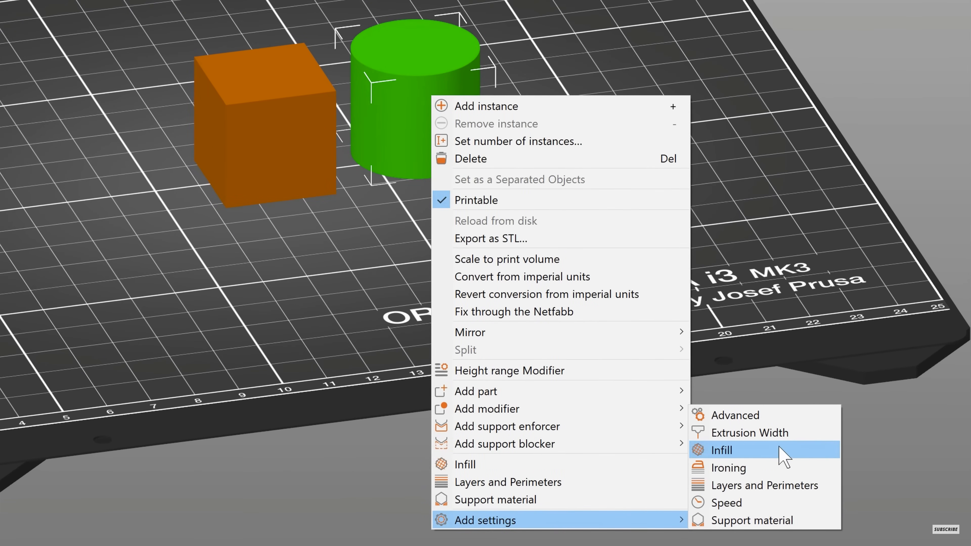
# Add Ironing settings to the green cylinder, ticking Enable ironing, Flow rate, pass spacing and ironing type
pyautogui.click(728, 467)
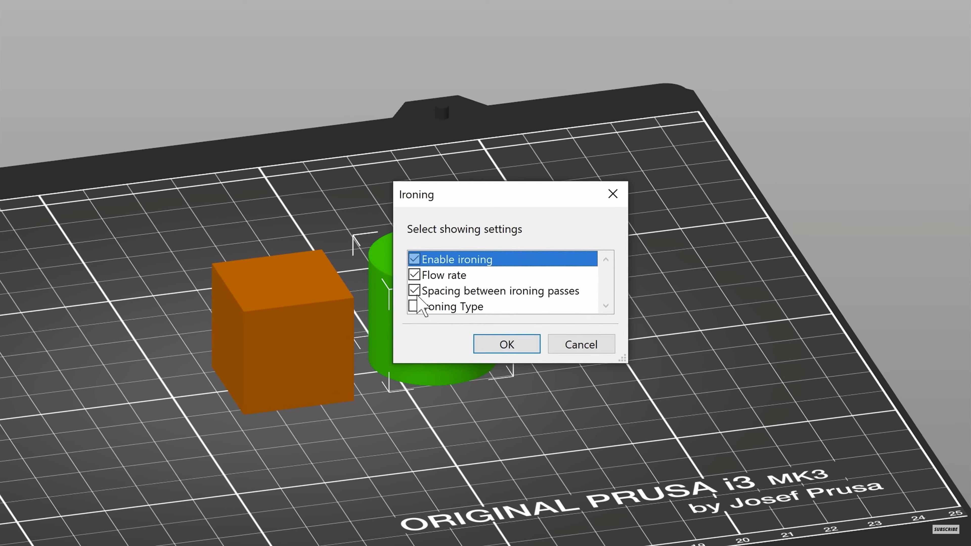
pyautogui.click(414, 306)
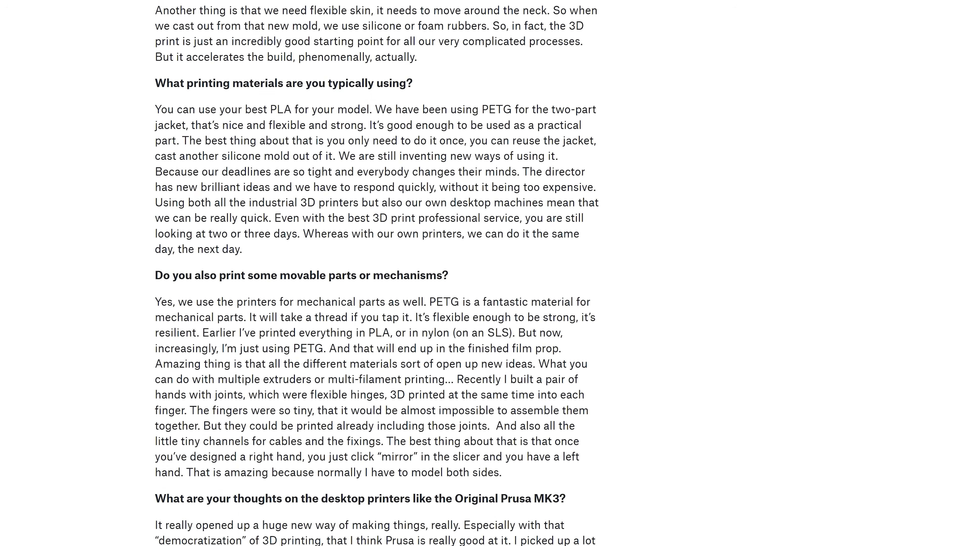
# Scroll the Basic maintenance lesson down to the Smooth rods and bearings cleaning section
pyautogui.scroll(-3)
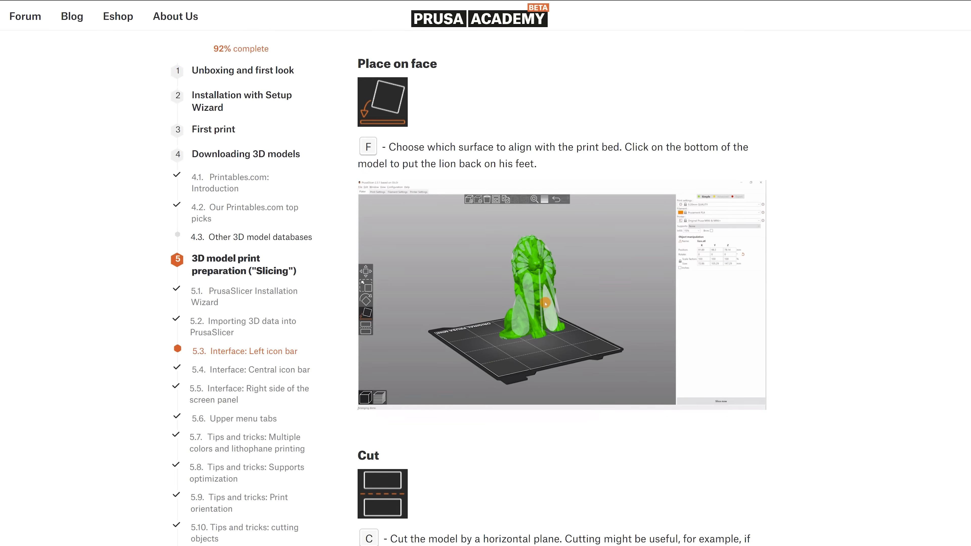
pyautogui.scroll(-3)
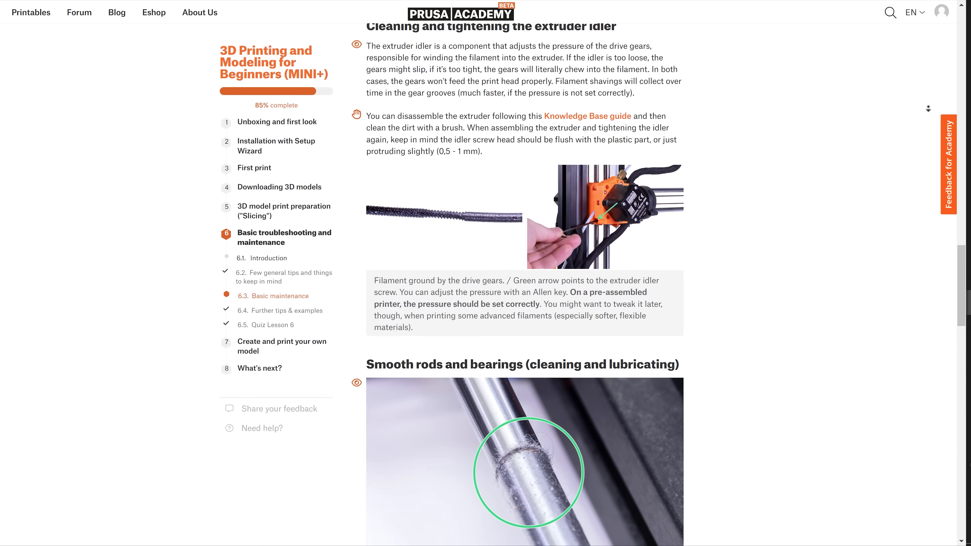
pyautogui.scroll(-3)
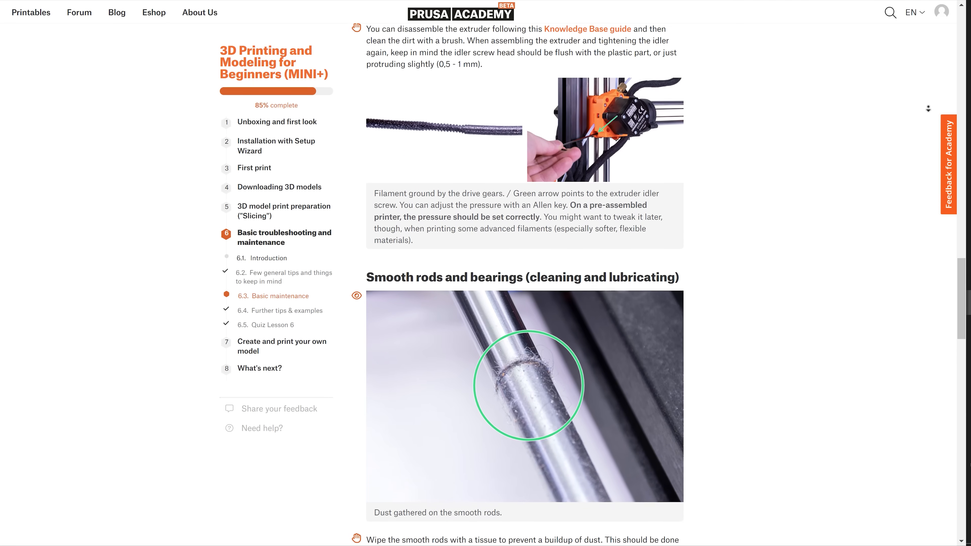
pyautogui.scroll(-3)
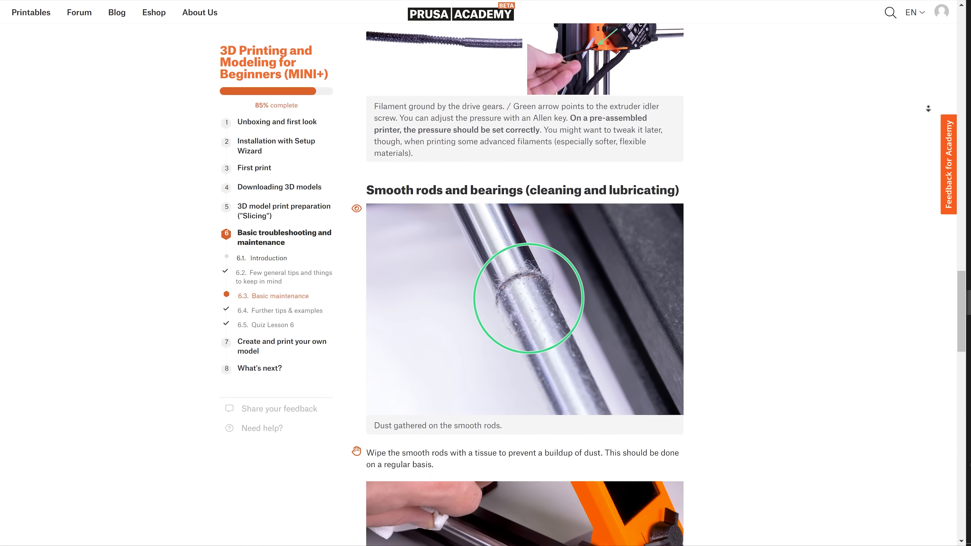
pyautogui.scroll(-3)
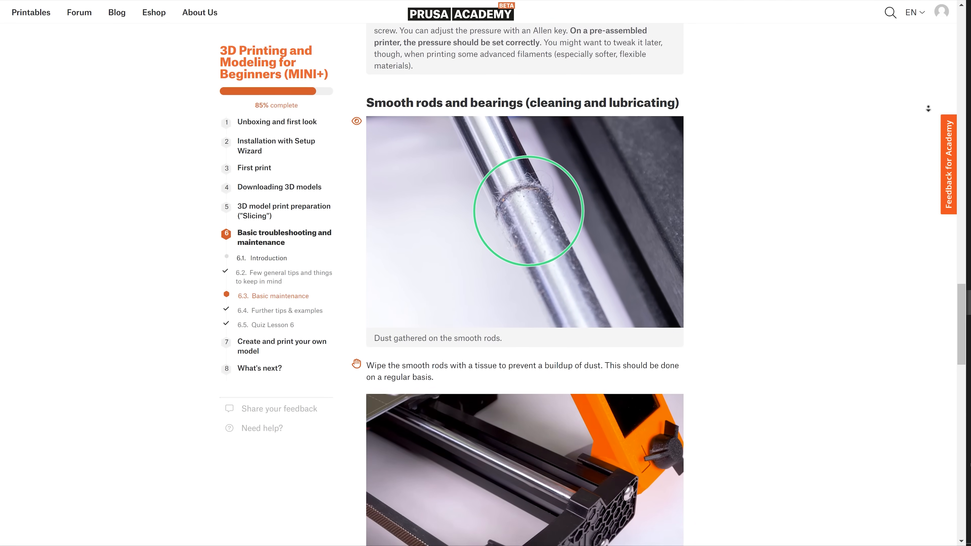
pyautogui.scroll(-3)
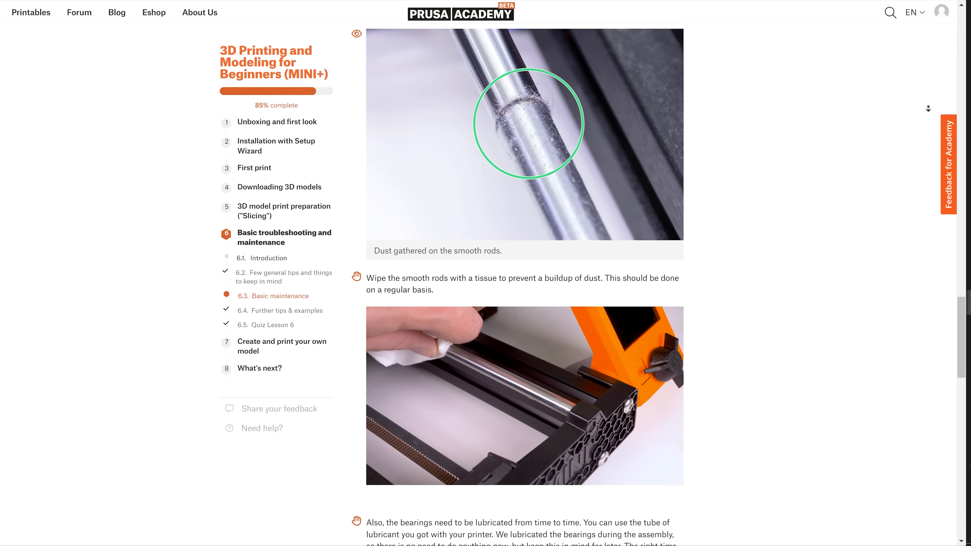
pyautogui.scroll(-3)
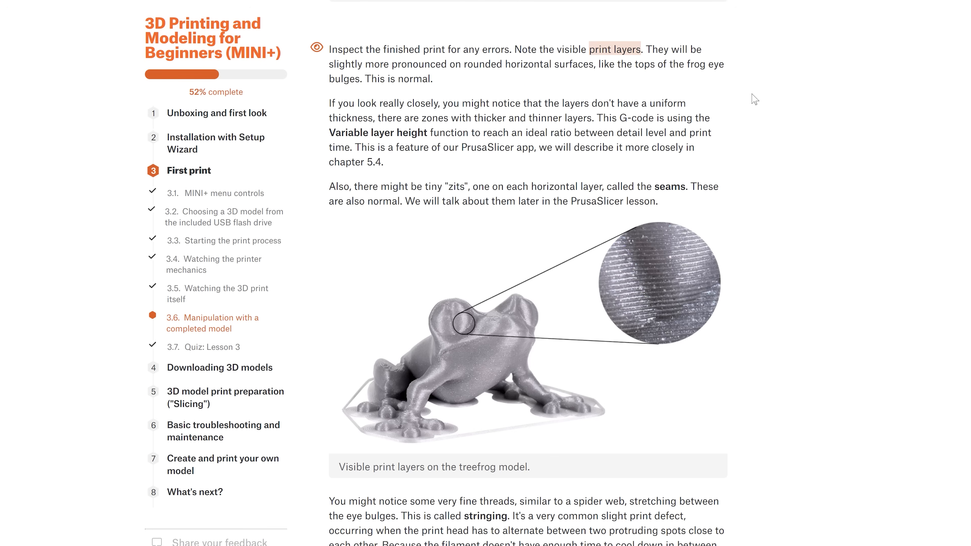
# Open the Tolerances lesson and follow its Clearance Tolerance Test link
pyautogui.click(613, 51)
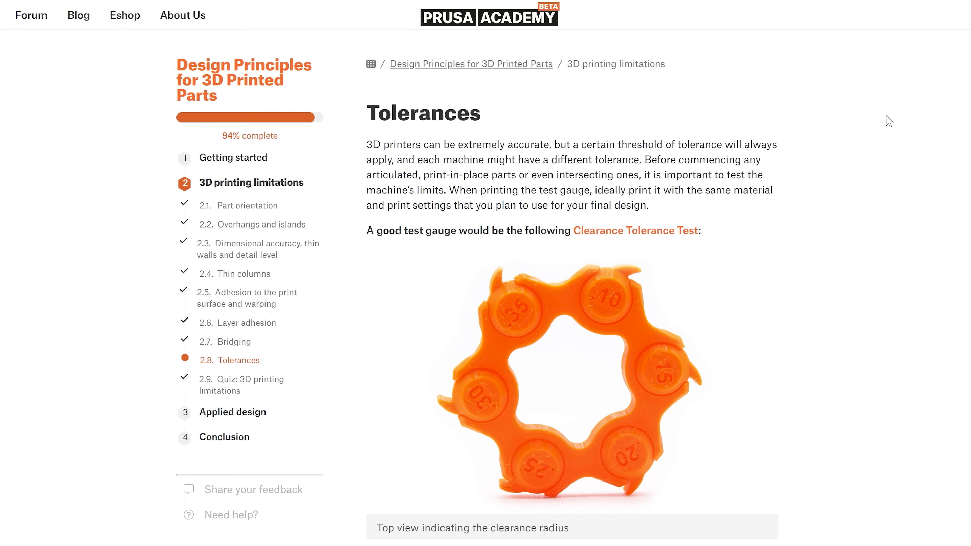
pyautogui.moveTo(674, 235)
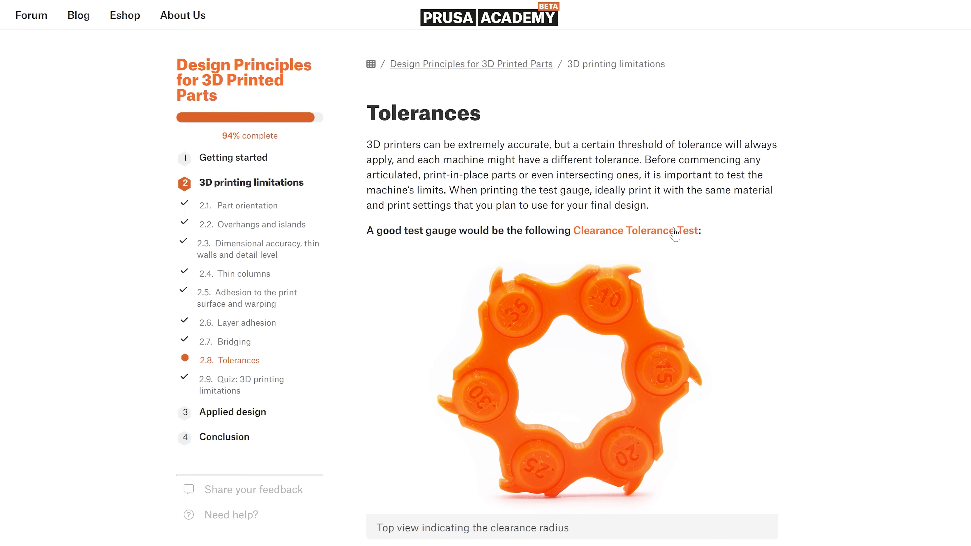
pyautogui.click(631, 230)
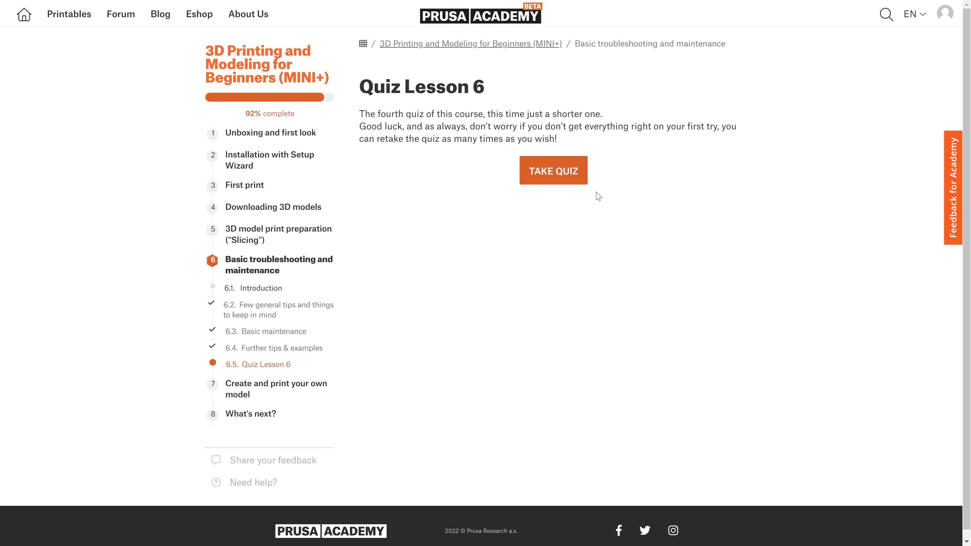
# Take Quiz Lesson 6 answering moist filament, clogged nozzle and True, finishing FAILED at 33% with 3 correct, 6 wrong
pyautogui.click(552, 170)
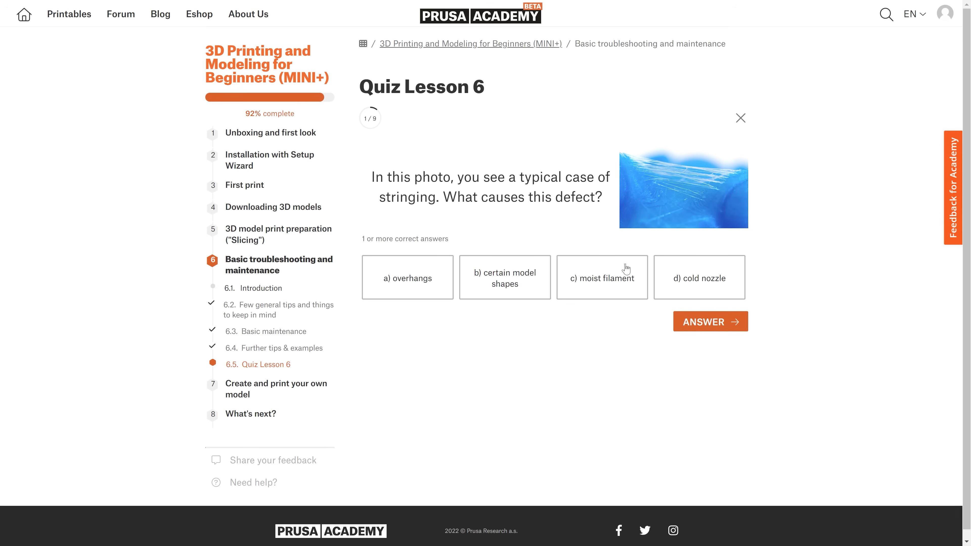
pyautogui.click(710, 322)
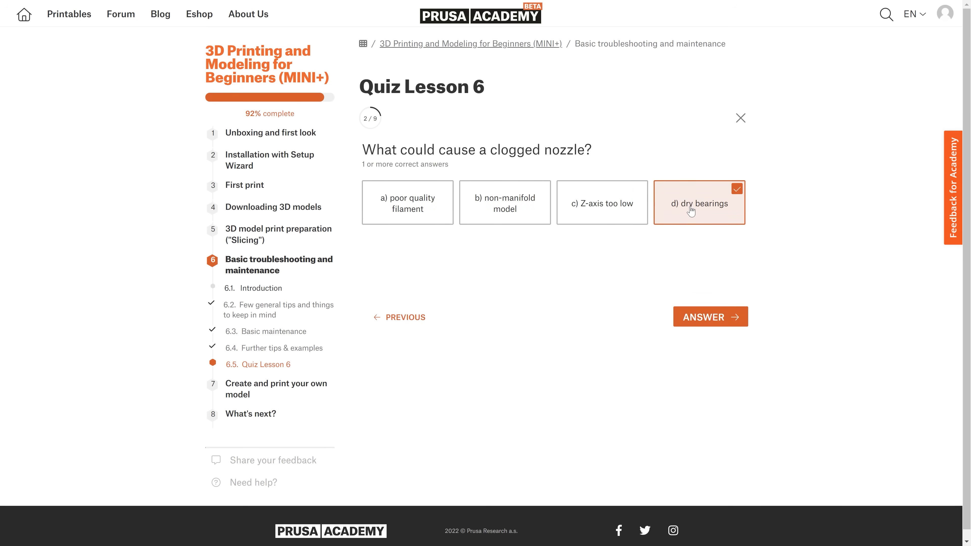
pyautogui.click(710, 317)
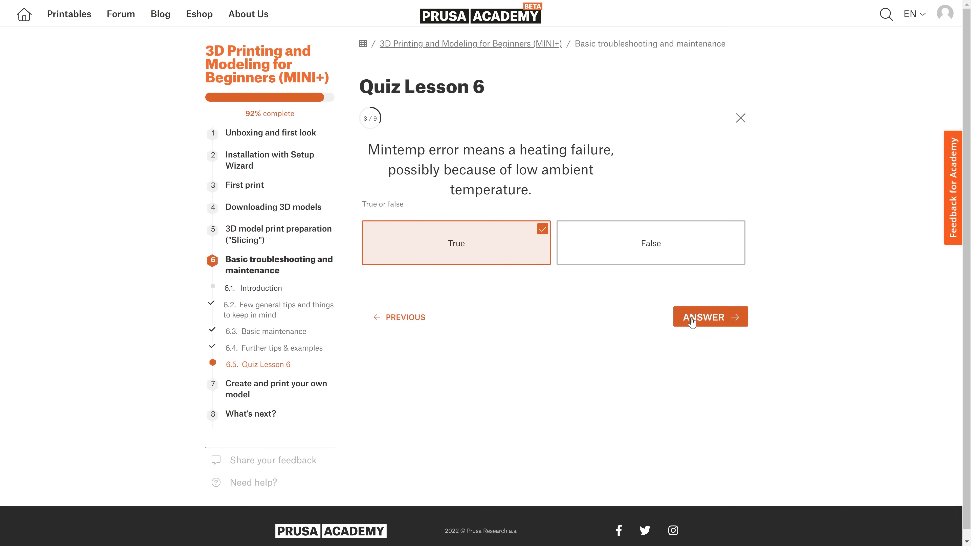
pyautogui.click(710, 316)
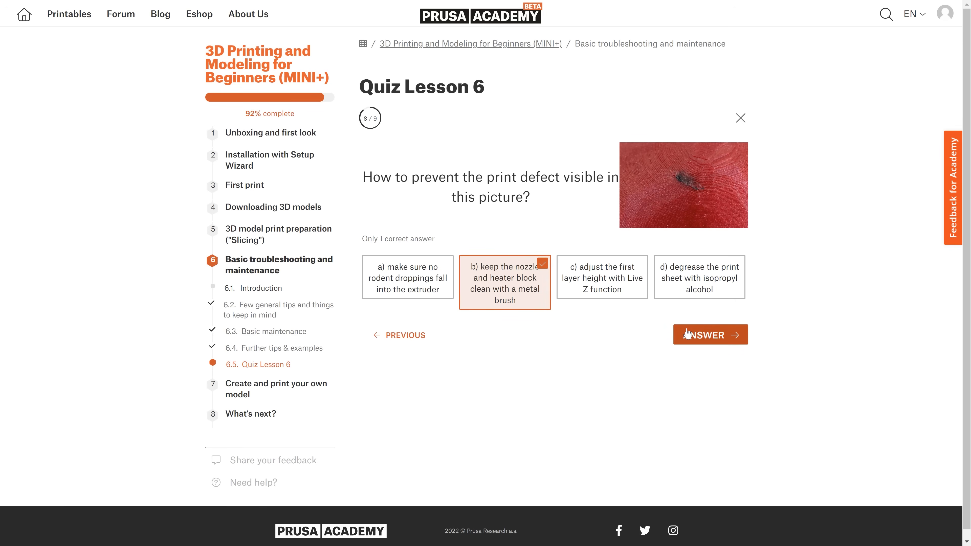
pyautogui.click(709, 334)
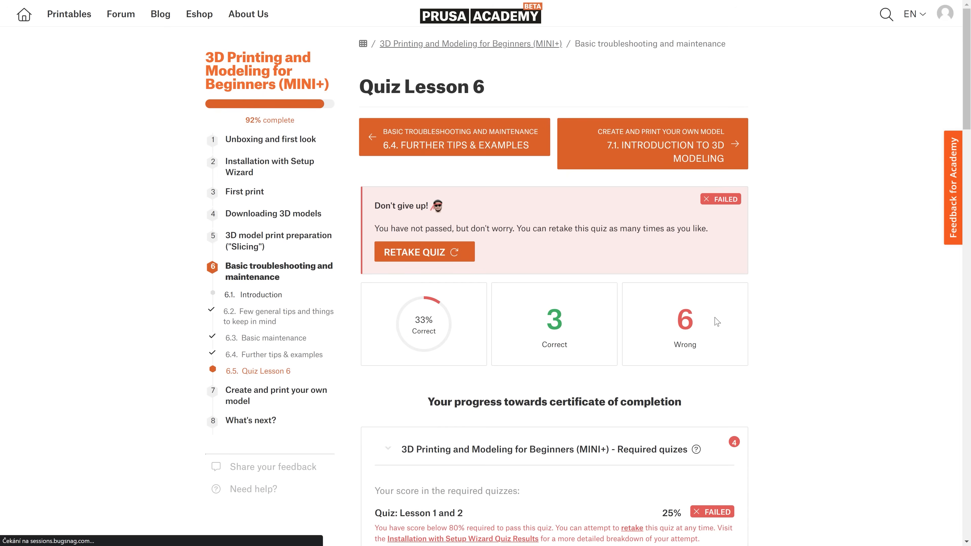
pyautogui.click(290, 233)
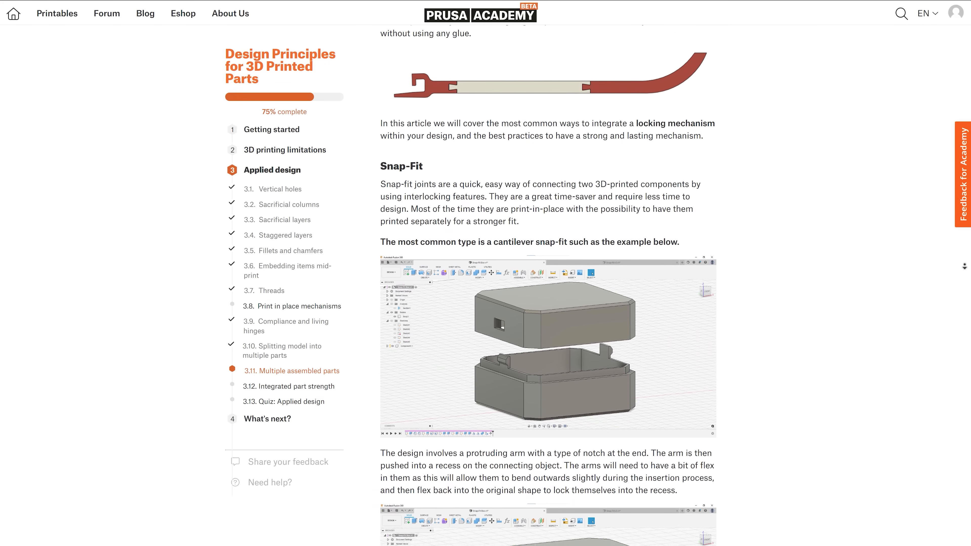
# Switch to the 3.5 Fillets and chamfers lesson and scroll through its example plate images
pyautogui.scroll(-3)
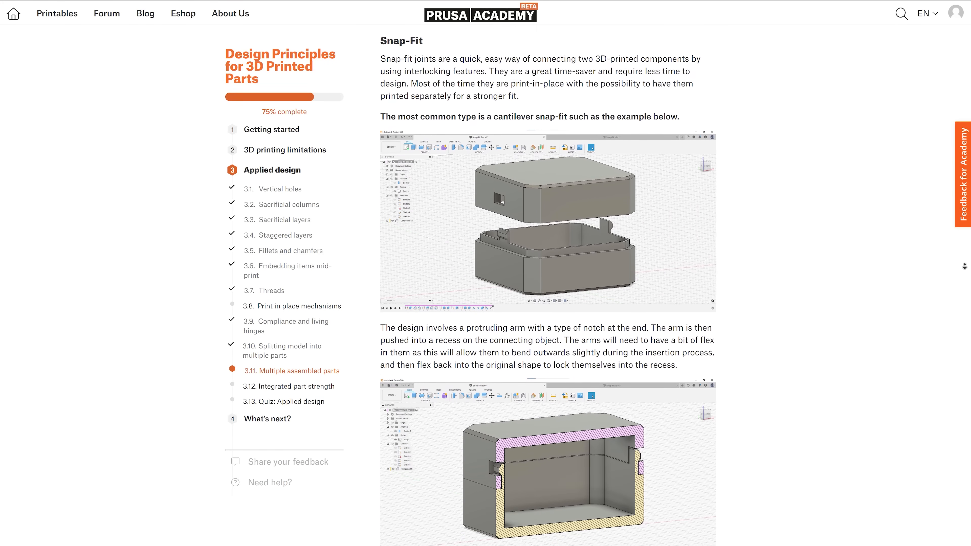
pyautogui.click(289, 250)
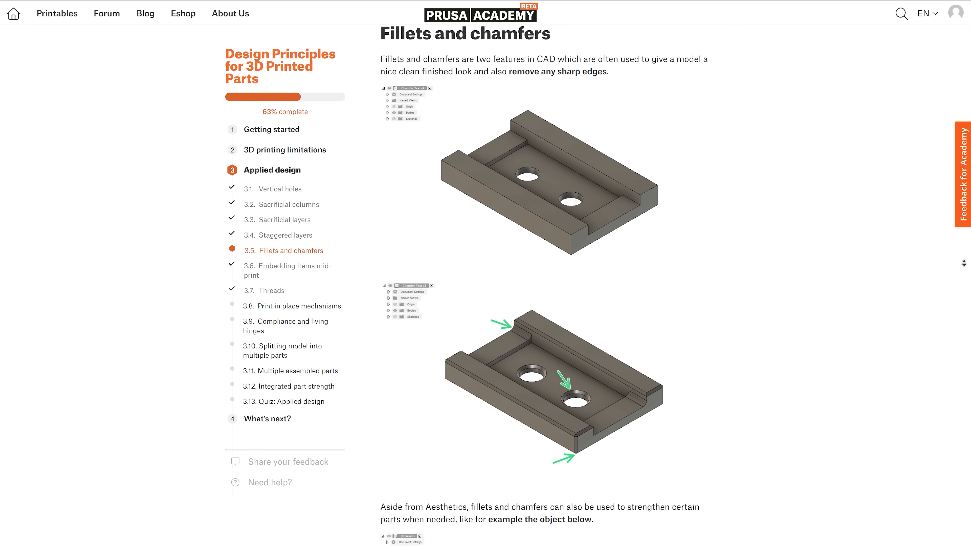
pyautogui.scroll(-3)
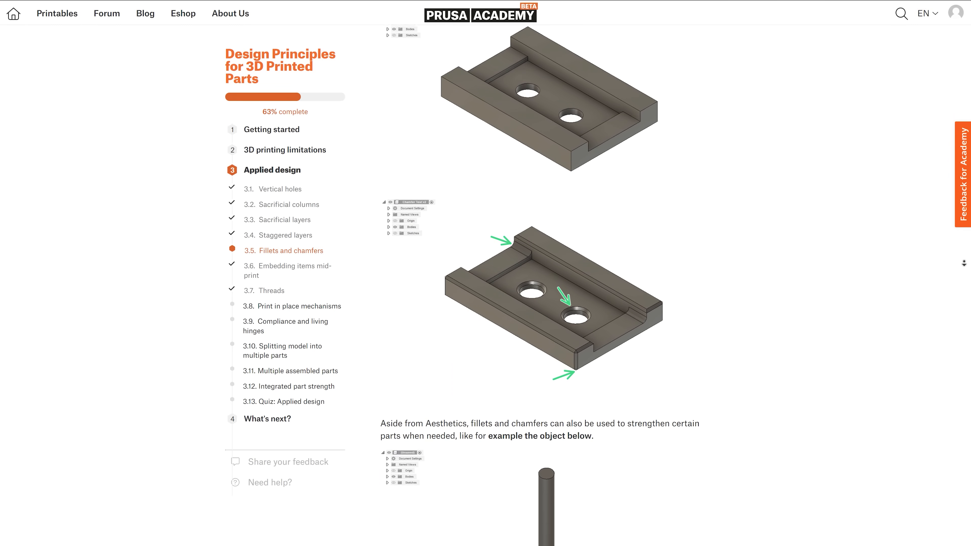
pyautogui.scroll(-3)
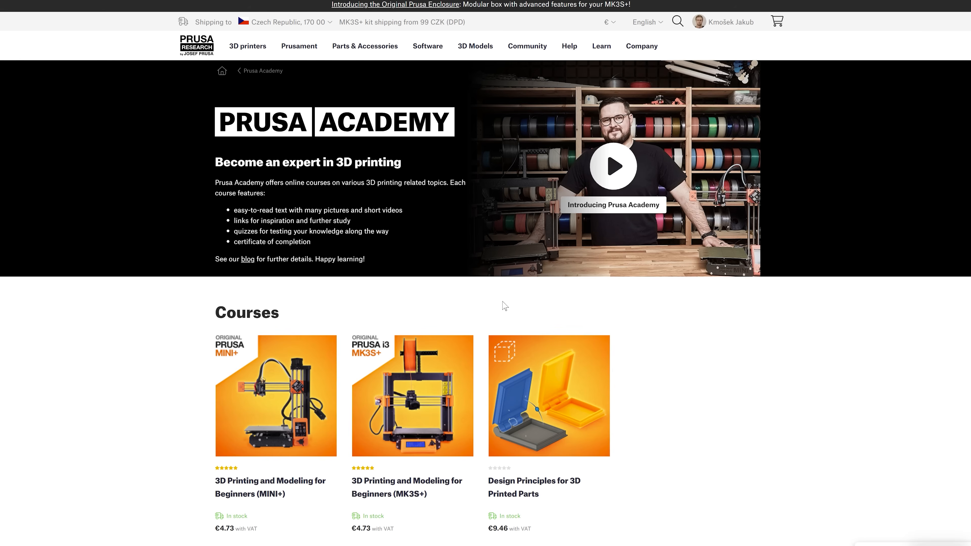
# Buy the MK3S+ beginners course product and log in with the Prusa Account password
pyautogui.click(412, 397)
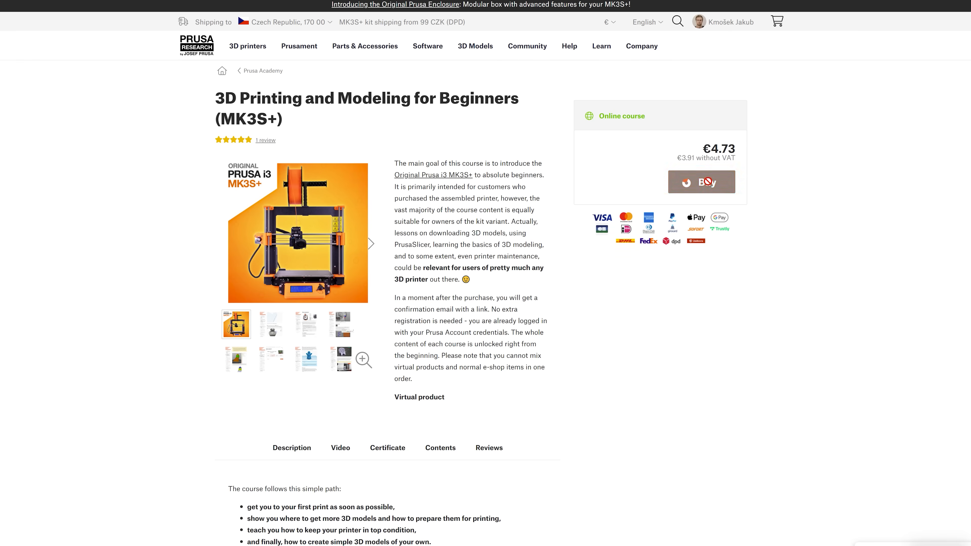
pyautogui.click(701, 181)
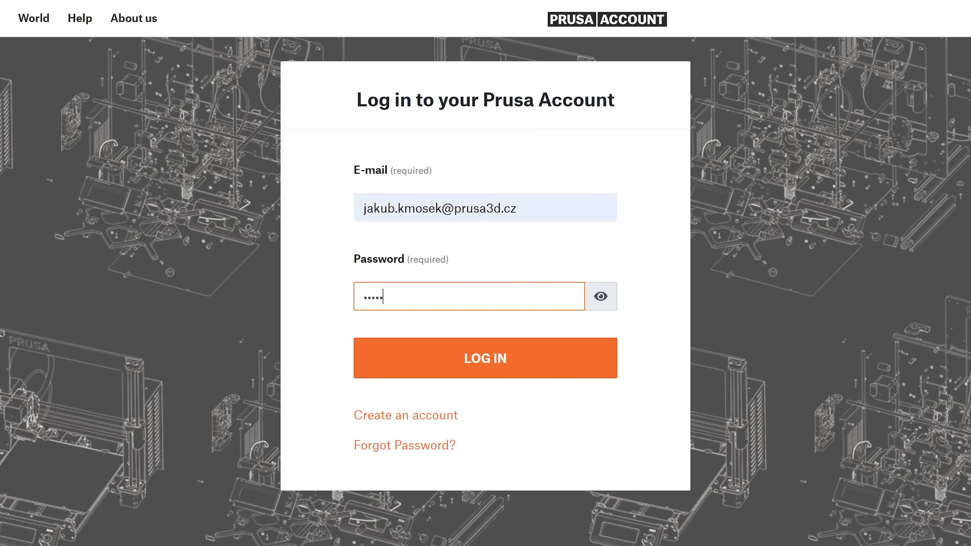
pyautogui.write('password')
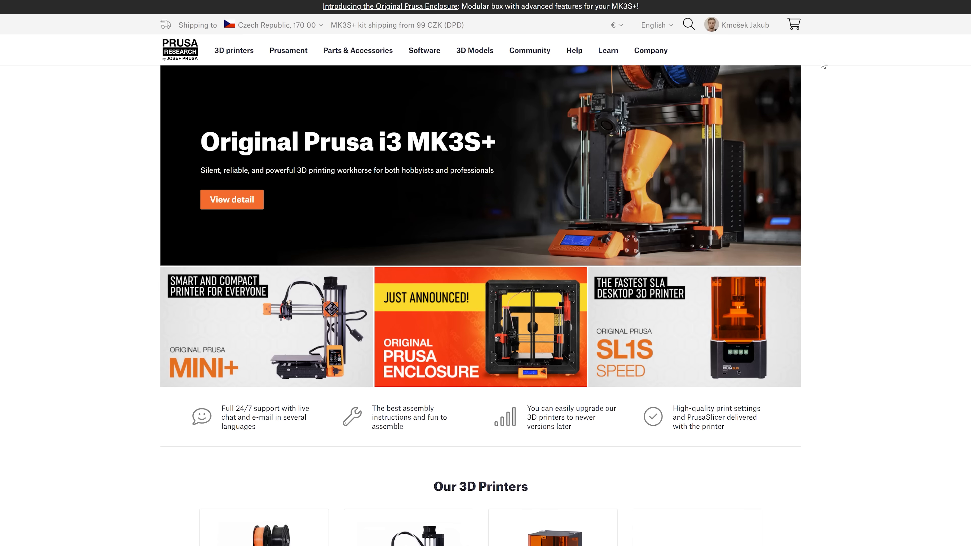
# Go to My courses from the account menu and open one of the purchased beginner courses
pyautogui.click(736, 25)
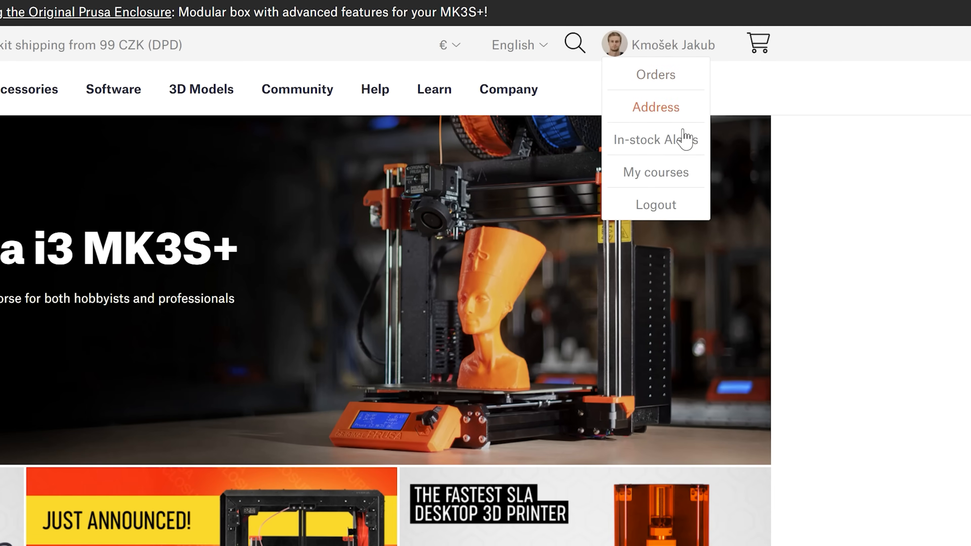
pyautogui.click(655, 171)
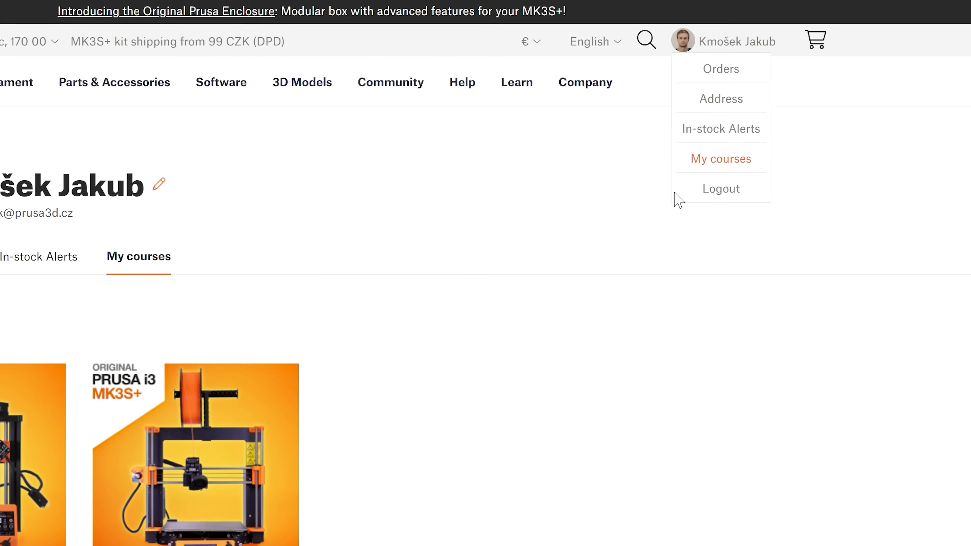
pyautogui.click(720, 158)
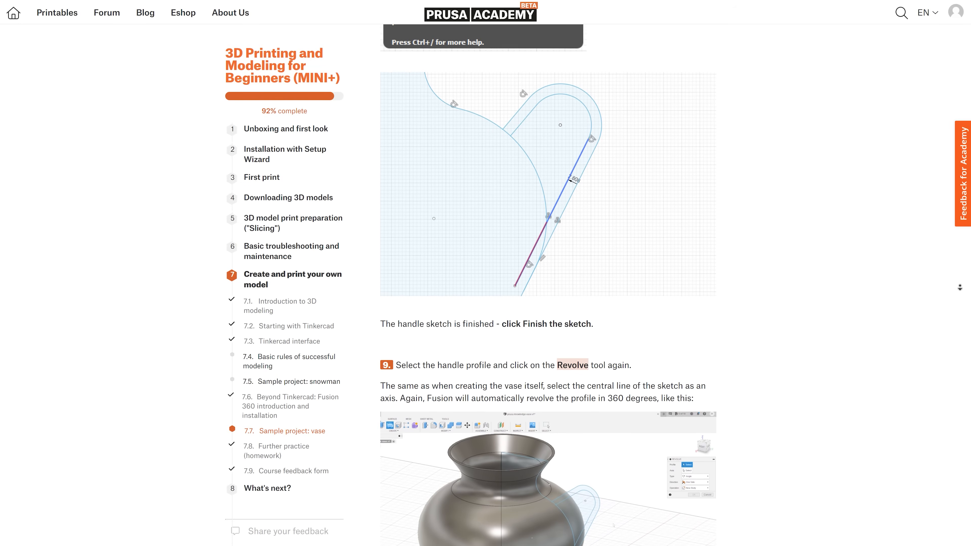
# Scroll through the vase sample project and the Threads lesson down to its tapped holes section
pyautogui.scroll(-3)
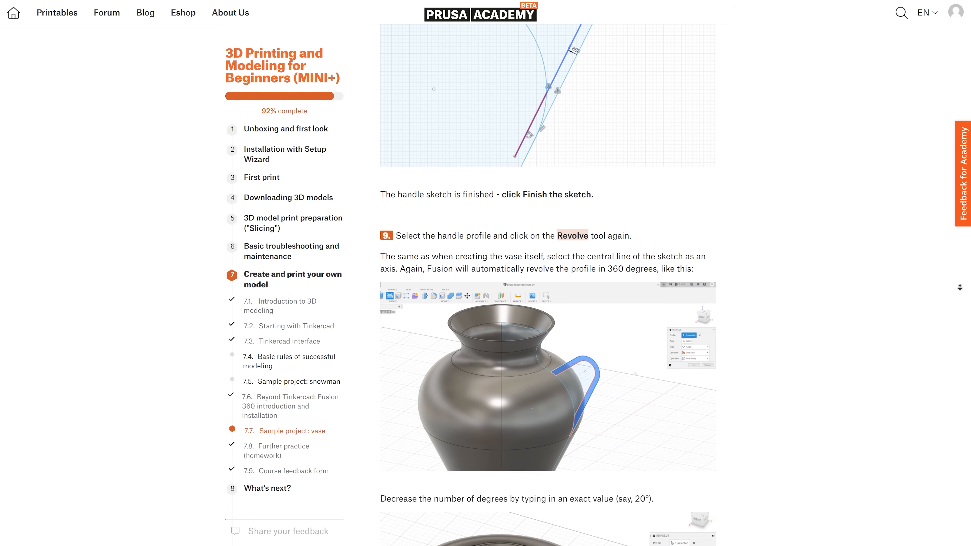
pyautogui.scroll(-3)
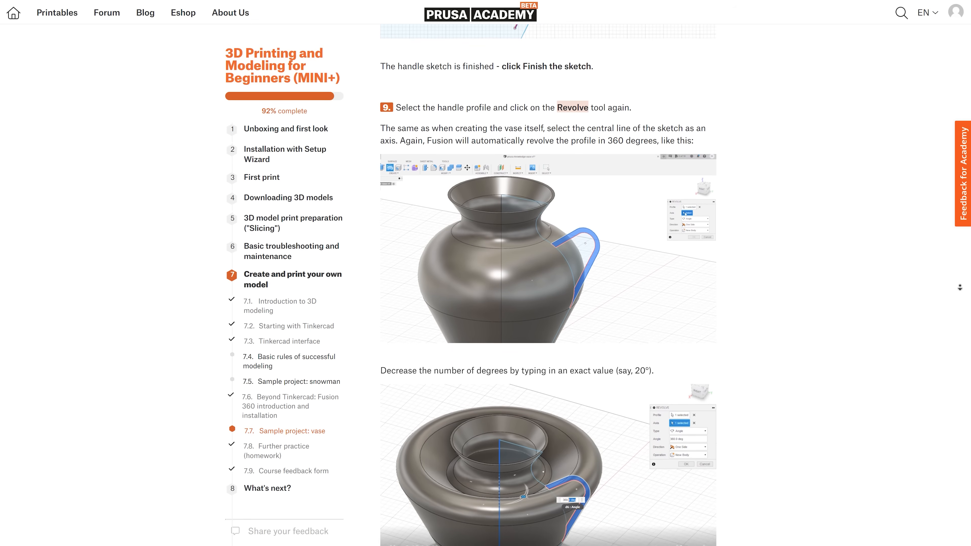
pyautogui.scroll(-3)
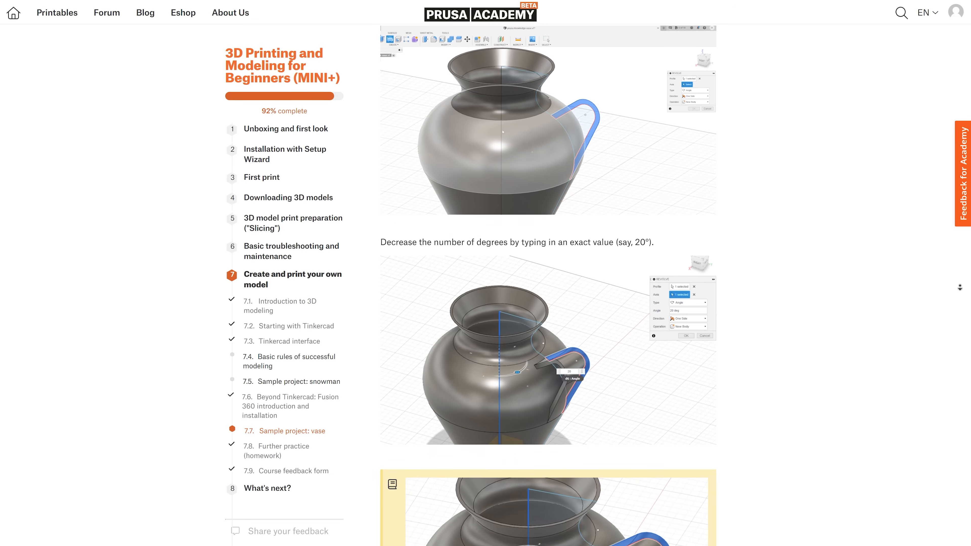
pyautogui.scroll(-3)
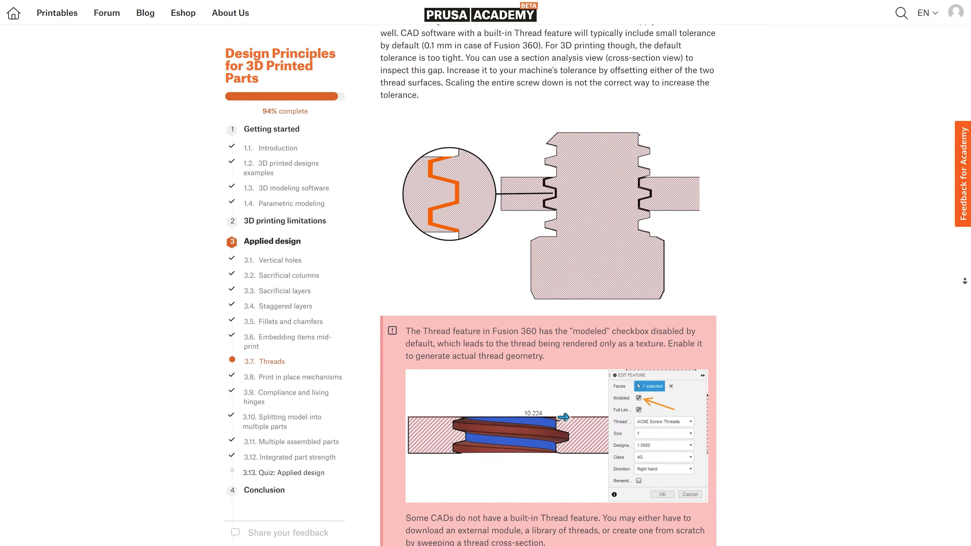
pyautogui.scroll(-3)
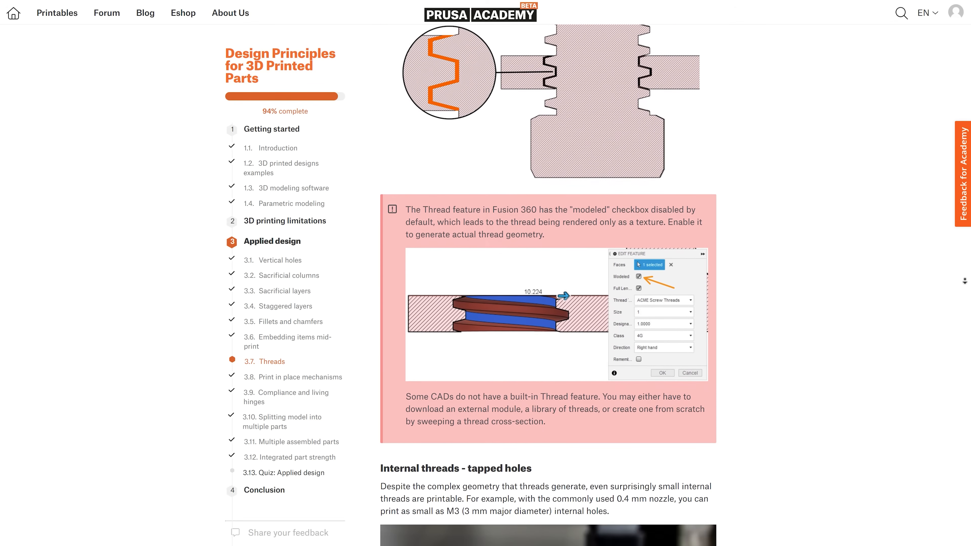
pyautogui.scroll(-3)
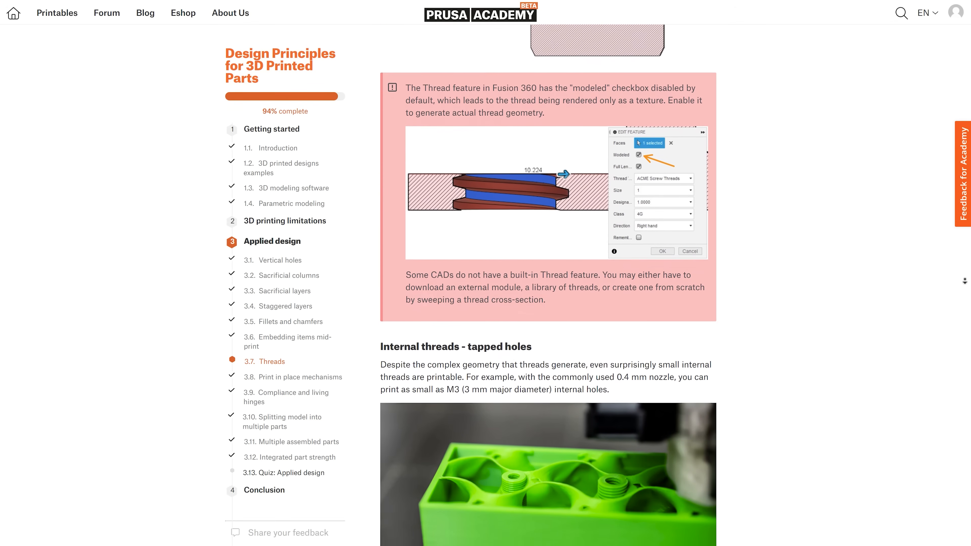